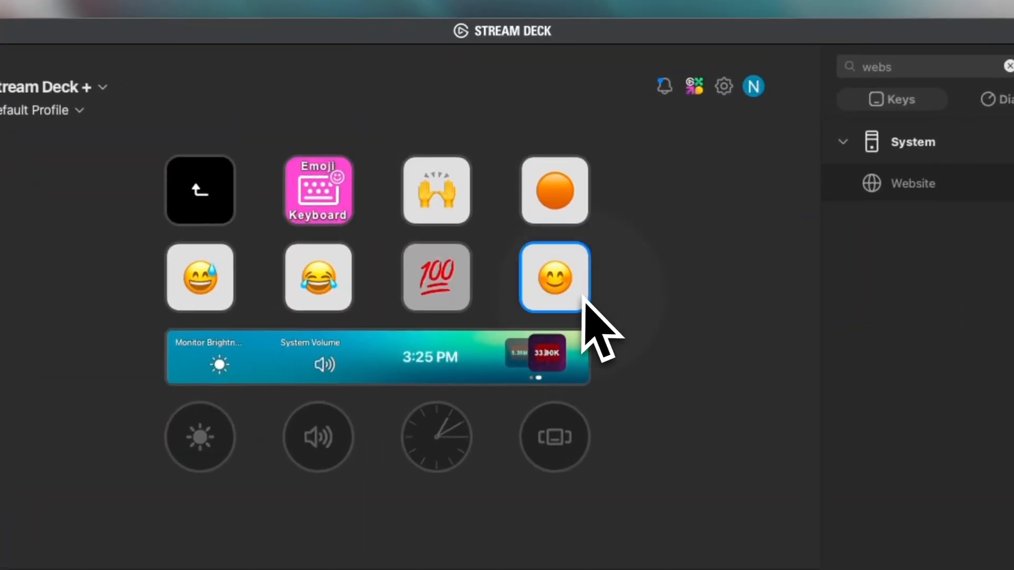
Step: Select the smiling-face key to show its System: Text action inserting the smiling emoji
click(553, 277)
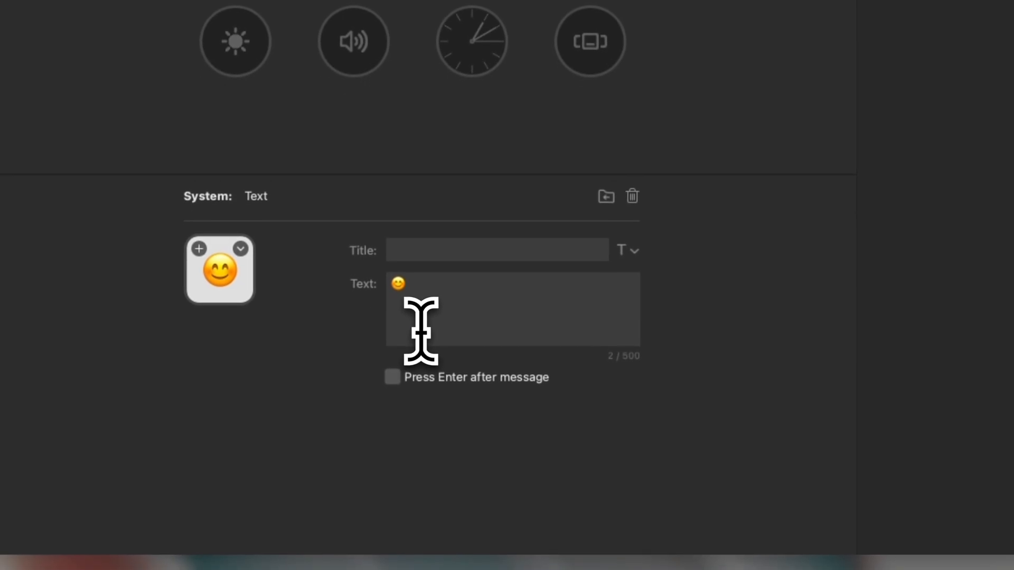